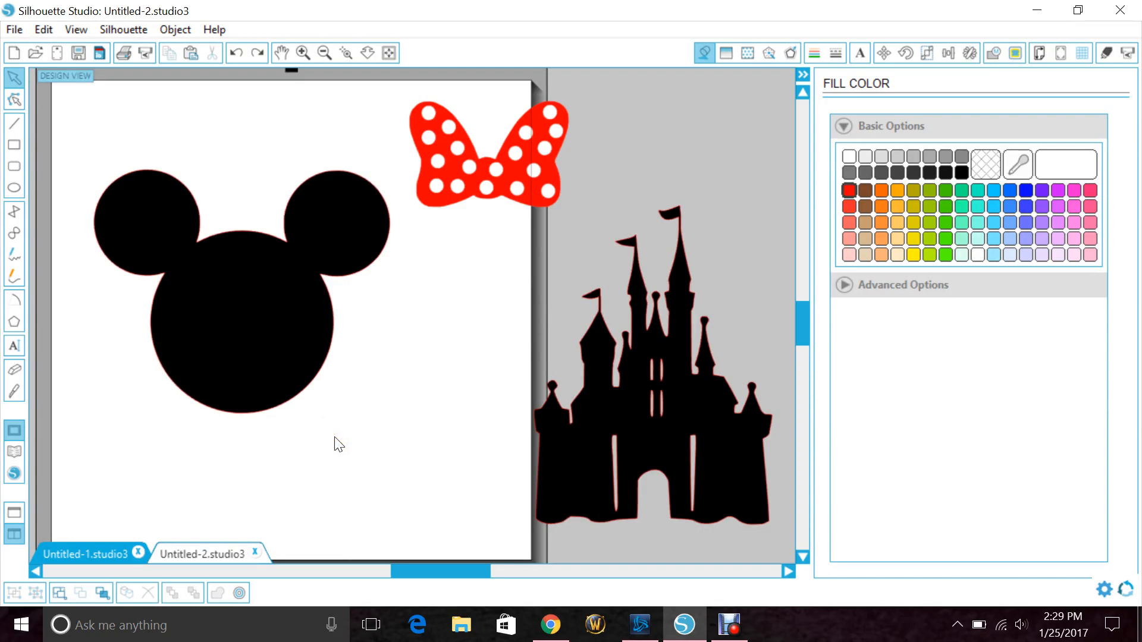
mouse_move(349, 406)
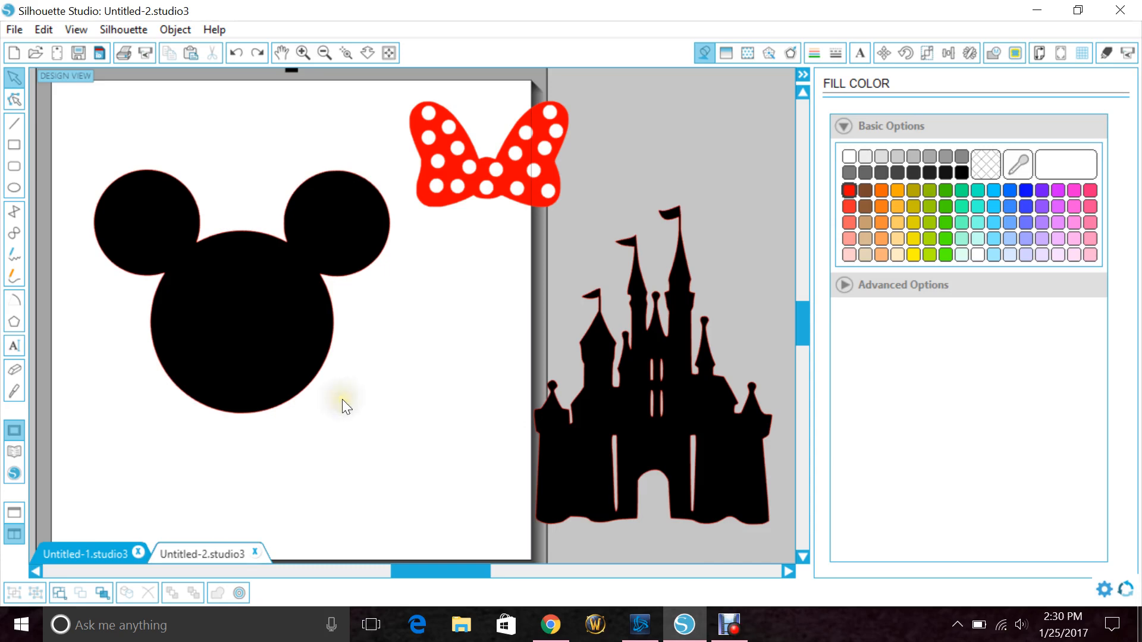
mouse_move(354, 367)
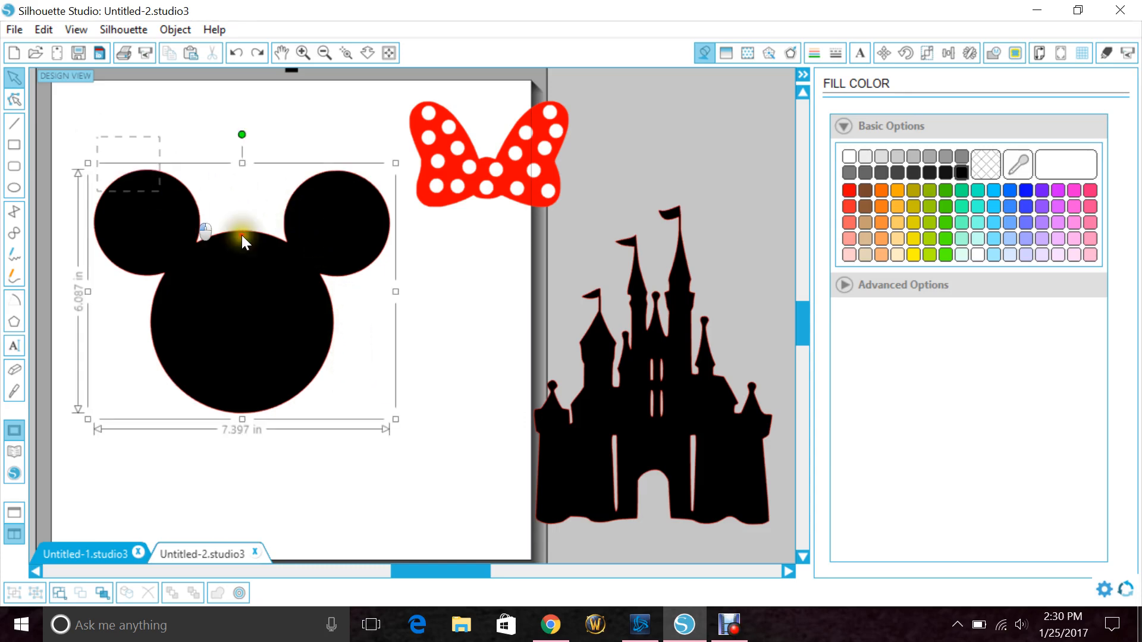
- Clear the selection and ungroup the bow to place the solid red bow between the ears
click(588, 151)
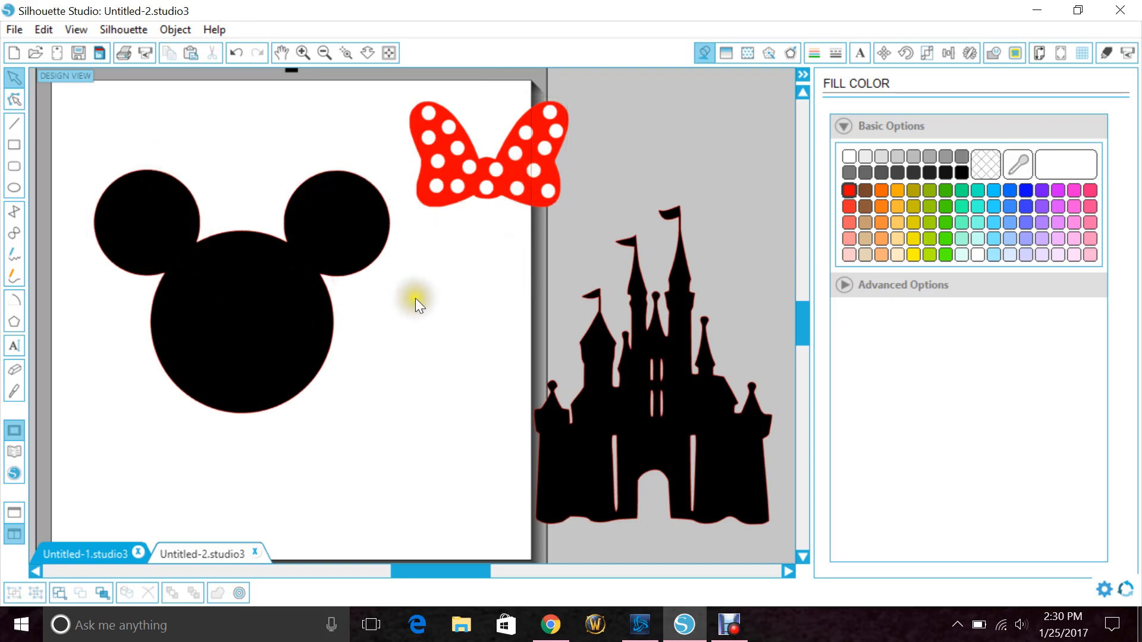
mouse_move(488, 237)
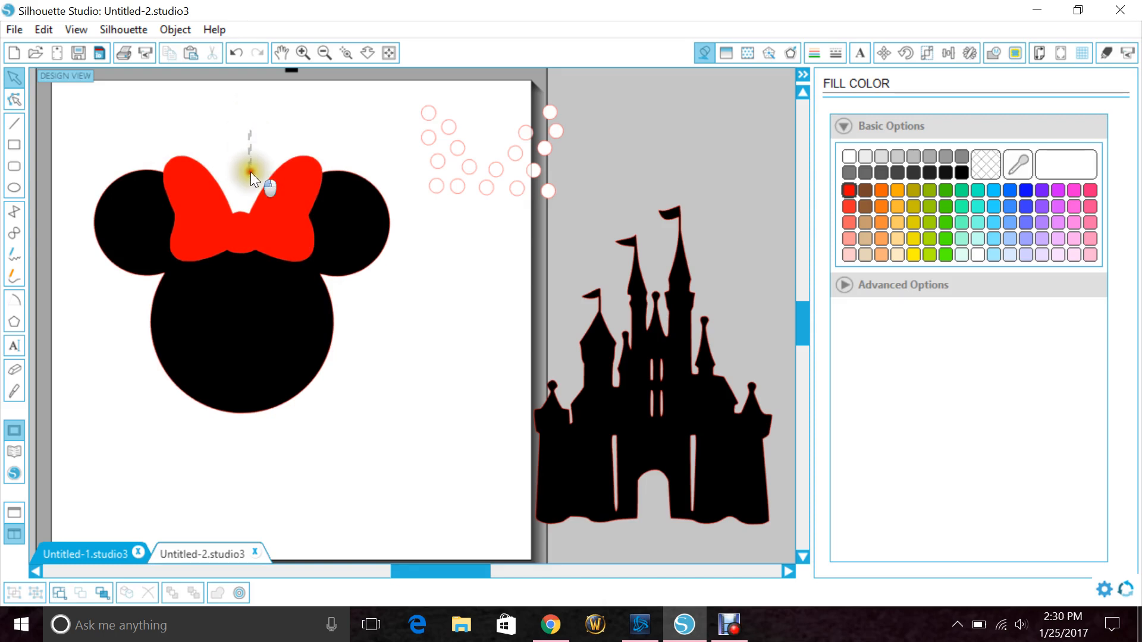
right_click(251, 175)
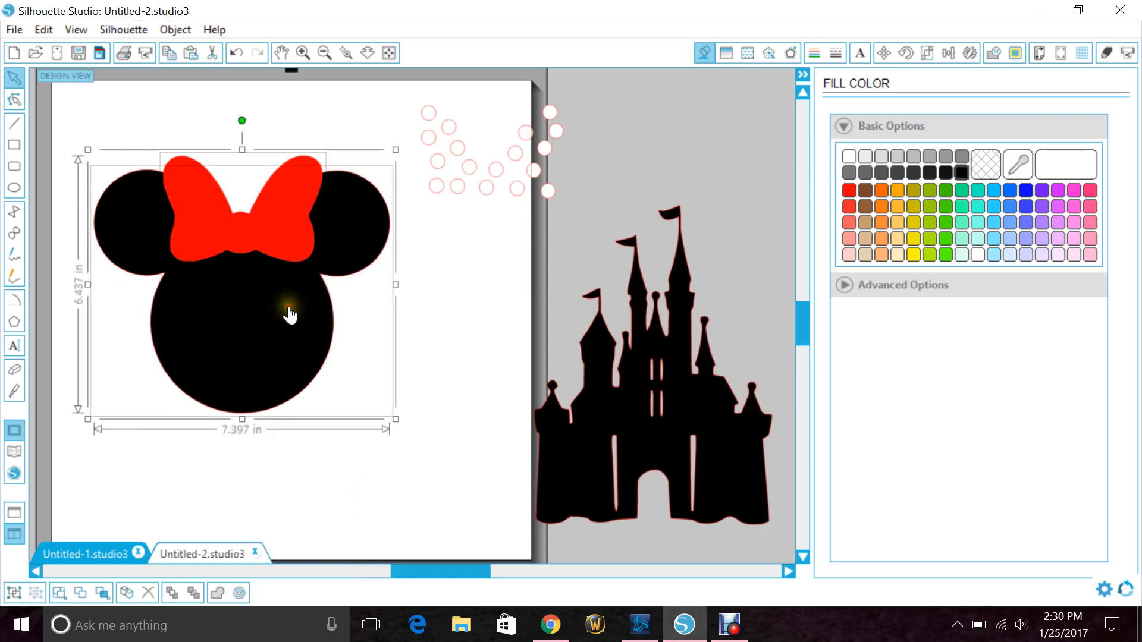
- Lay the white polka dots over the red bow and Bring them to Front
click(993, 53)
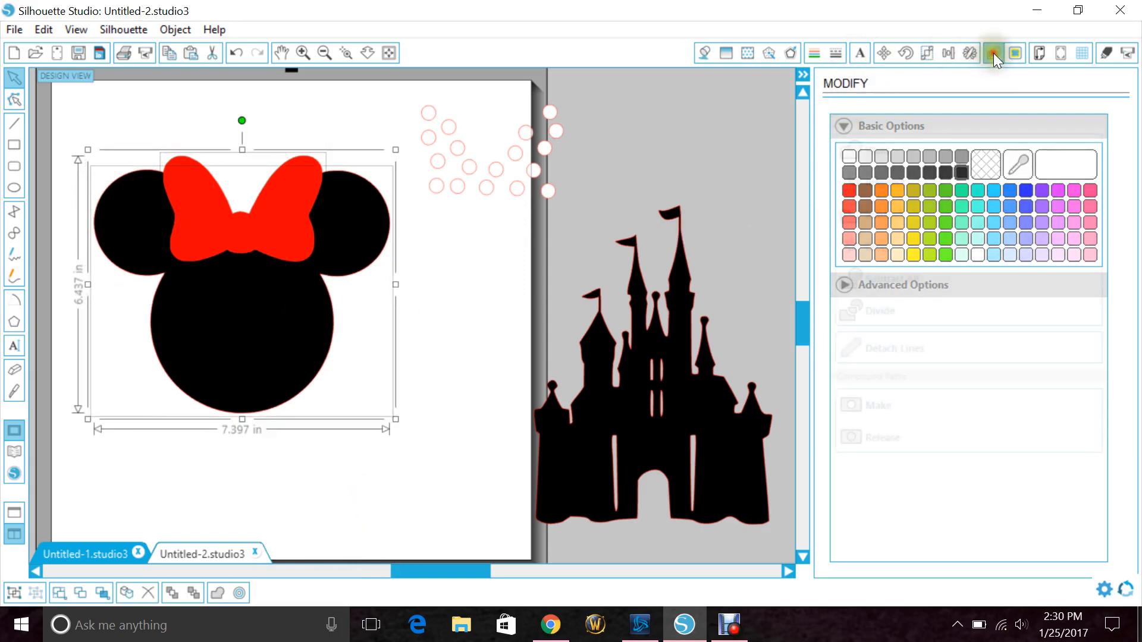
click(993, 52)
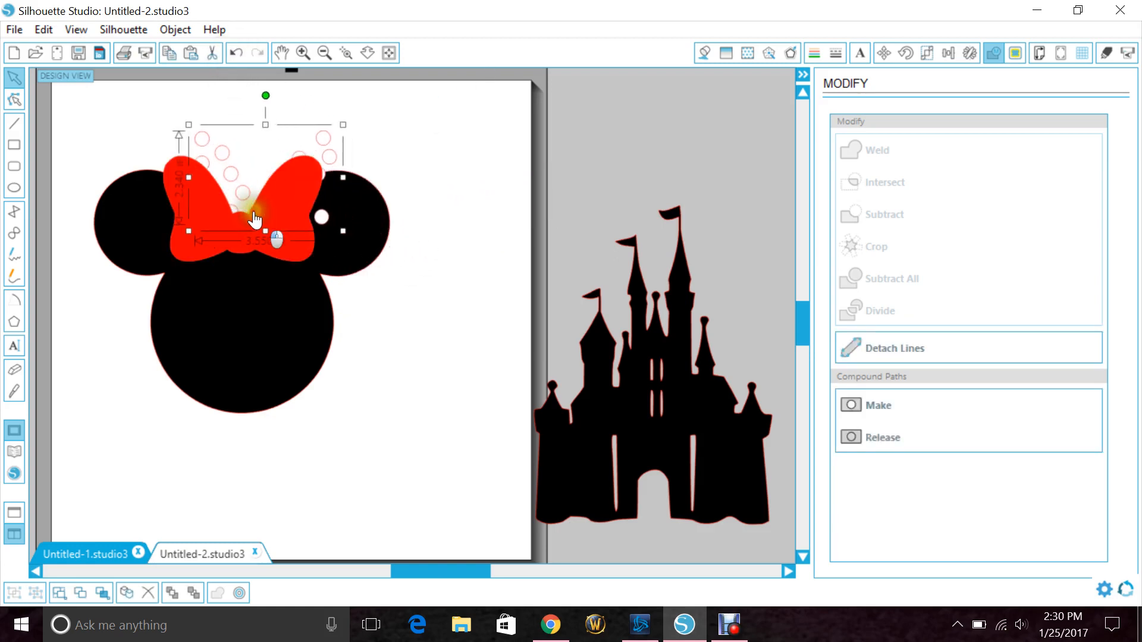
right_click(255, 218)
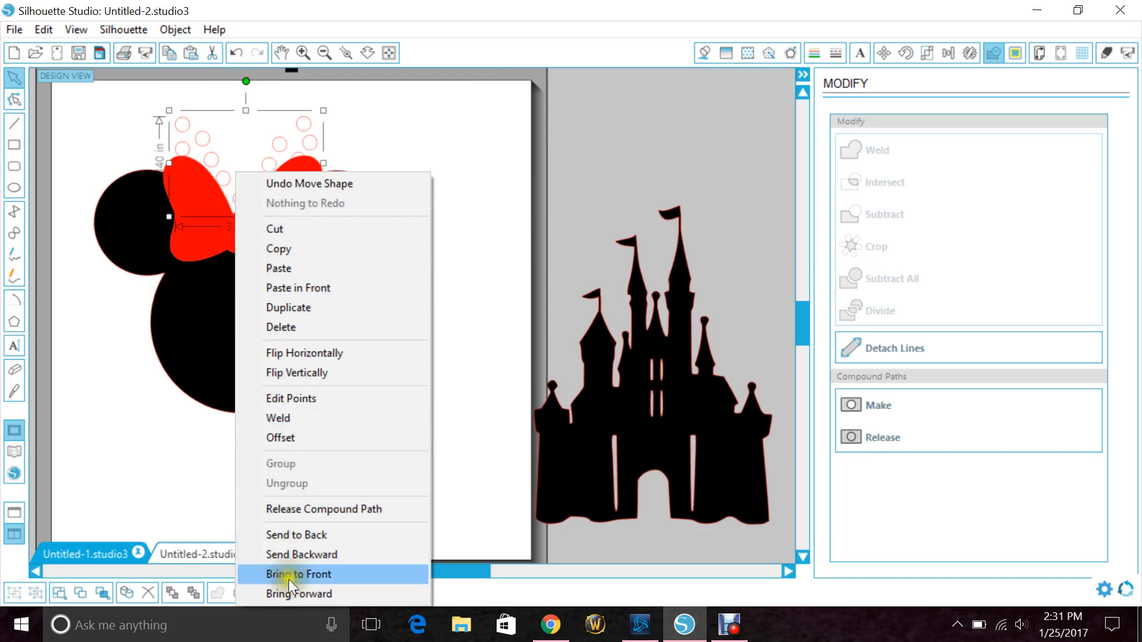
click(298, 574)
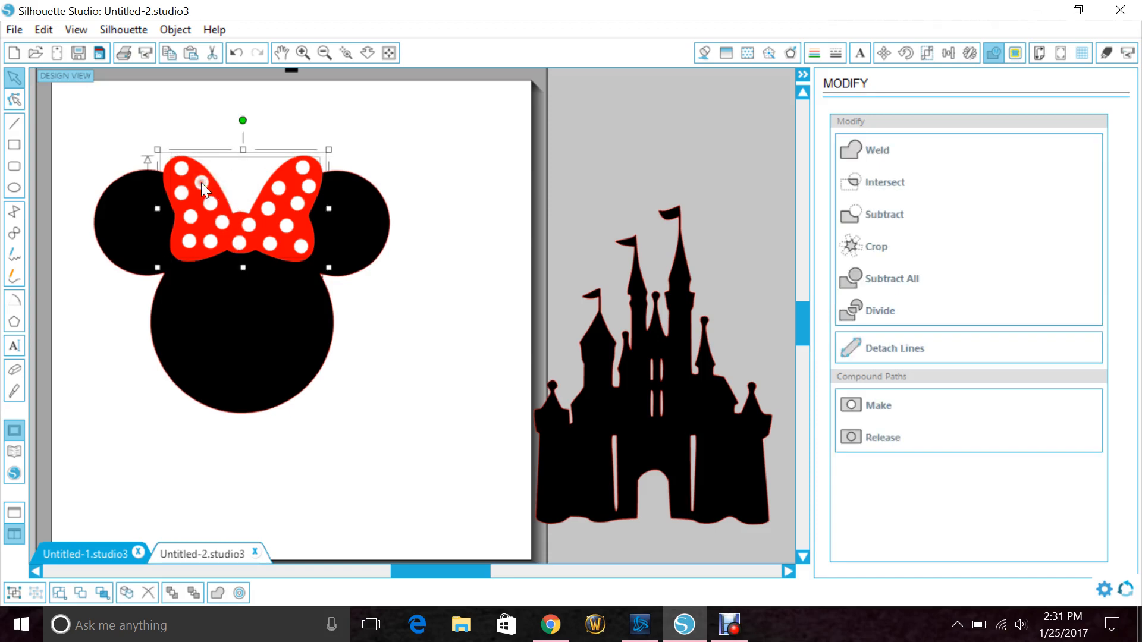
click(386, 364)
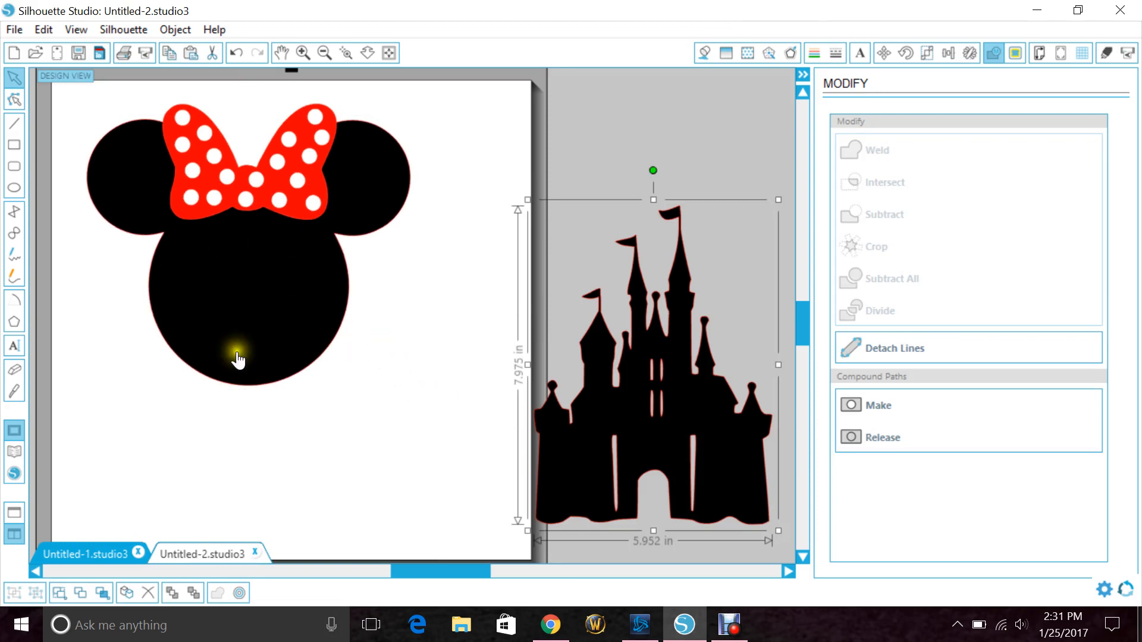
mouse_move(677, 231)
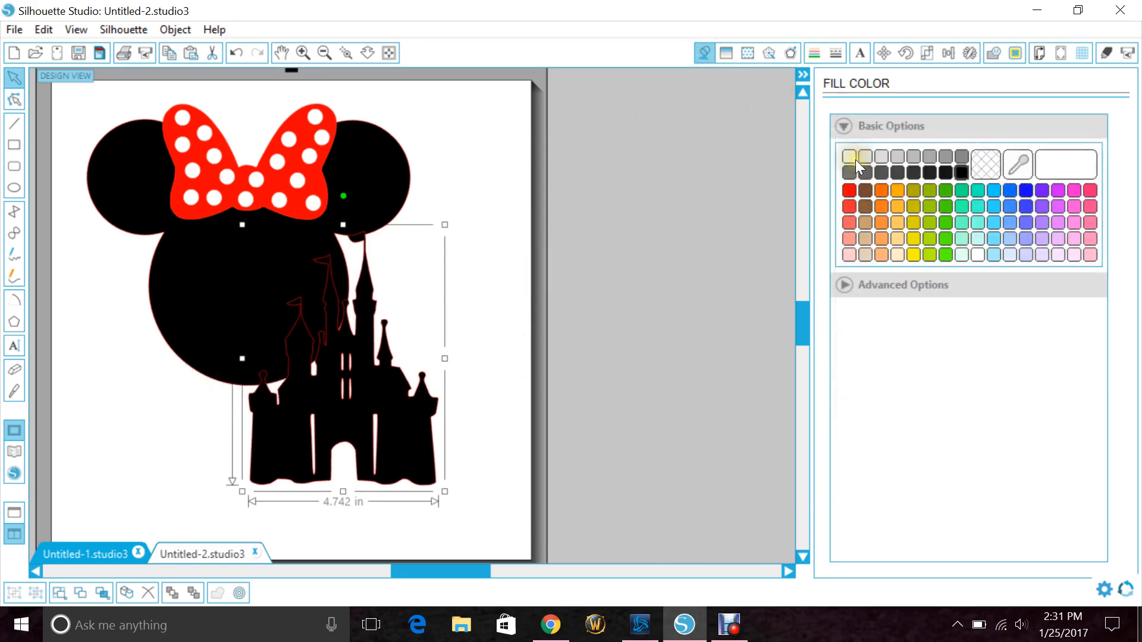
- Fill the castle silhouette with white
click(850, 156)
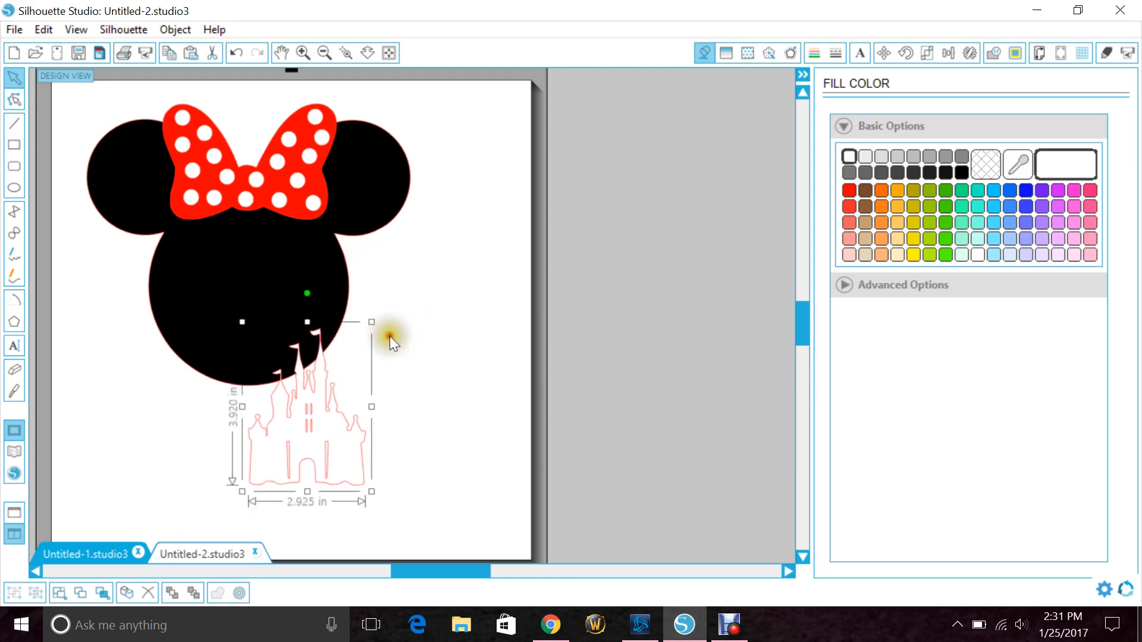
- Drag the castle's corner handle to enlarge it up into Minnie's head
drag(390, 343, 291, 346)
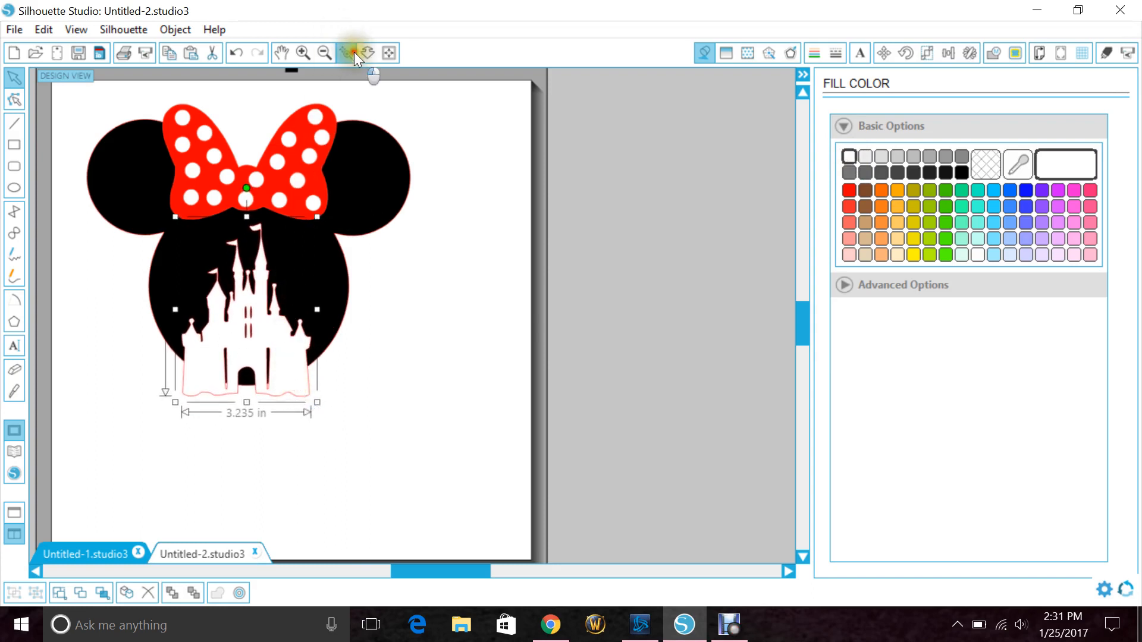
- Zoom in on the head and castle
click(282, 52)
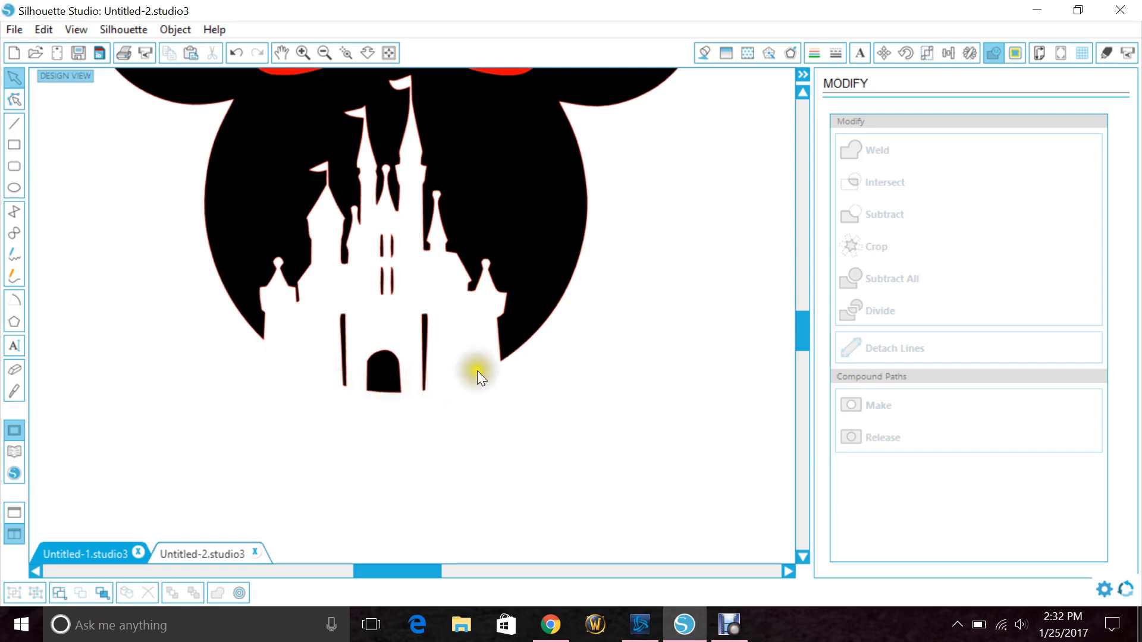
mouse_move(466, 386)
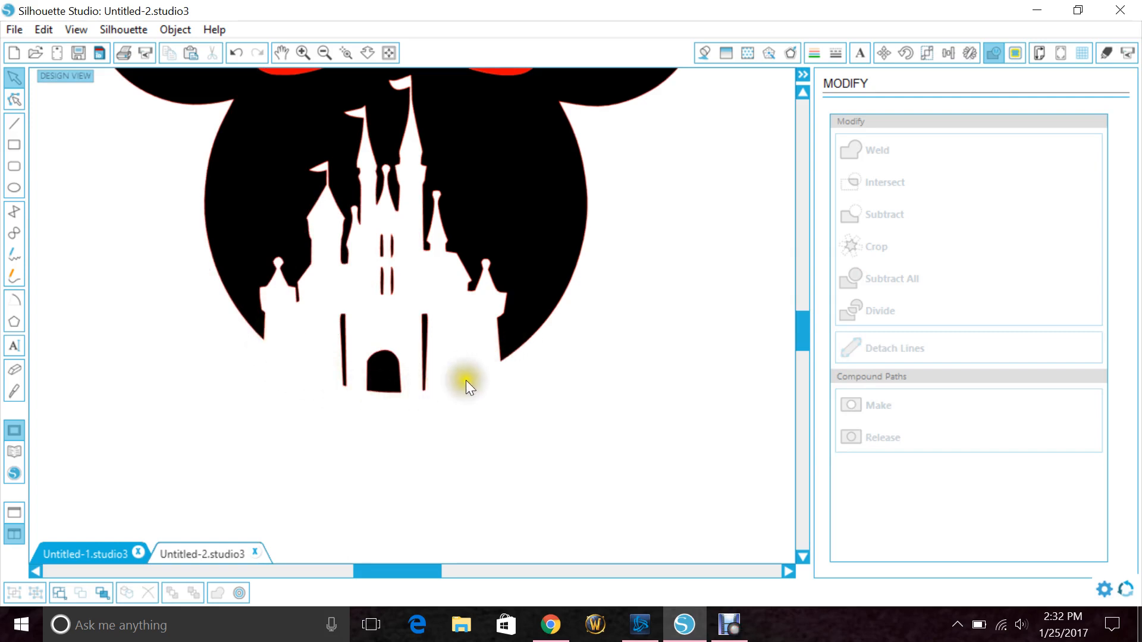
mouse_move(426, 40)
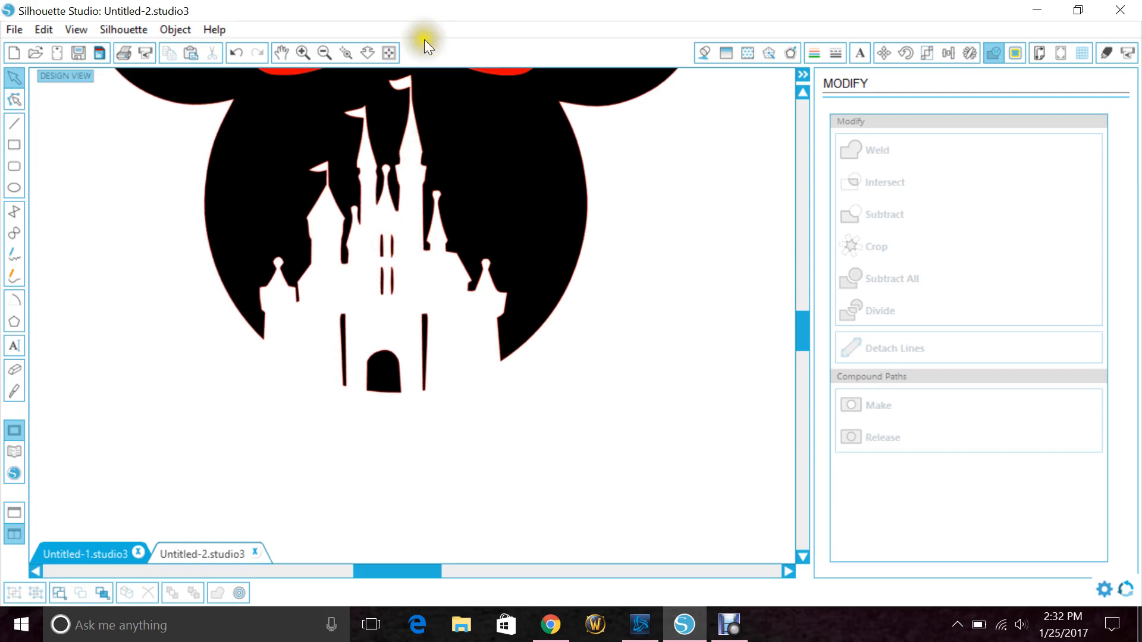
- Fit the page in view, select the whole Minnie design, and scale it to about 10.9 in wide
click(324, 52)
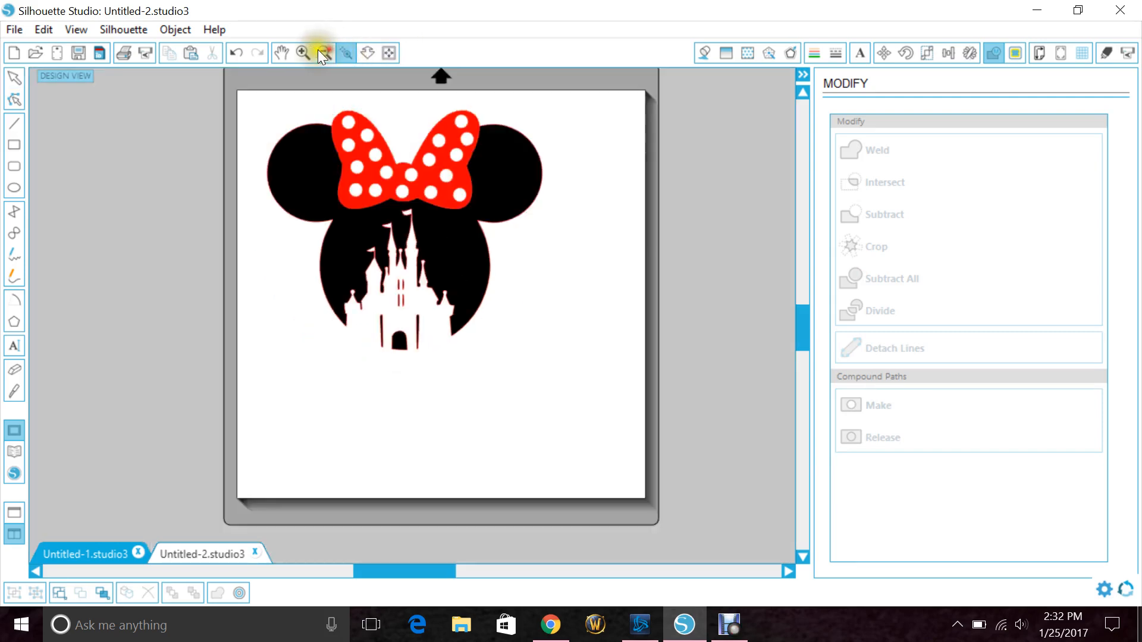
click(406, 233)
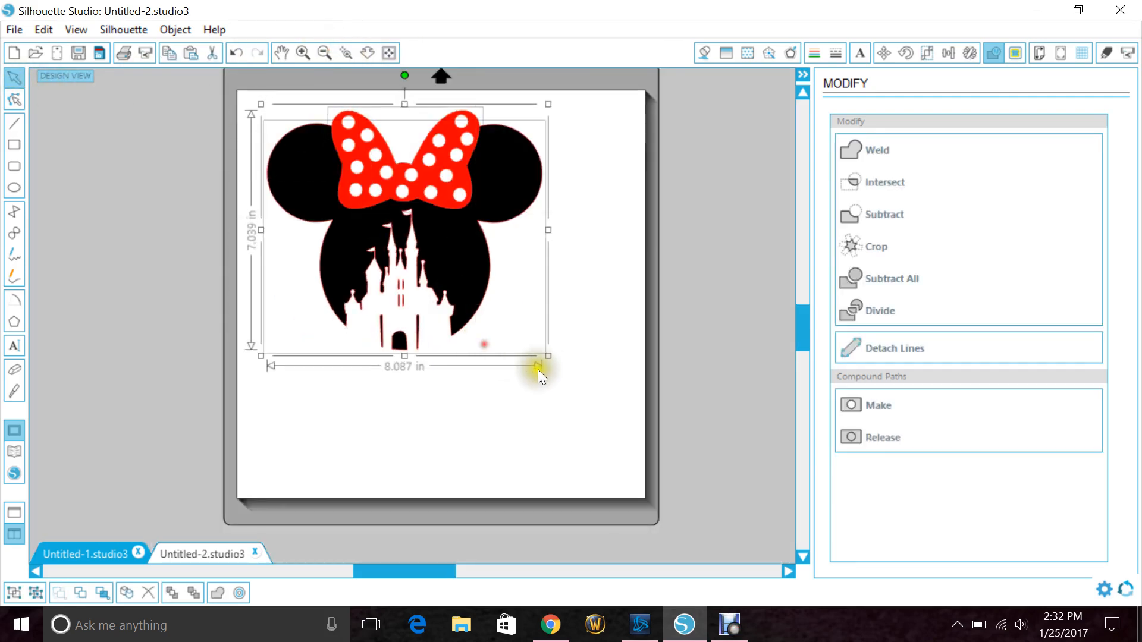
drag(546, 357, 637, 444)
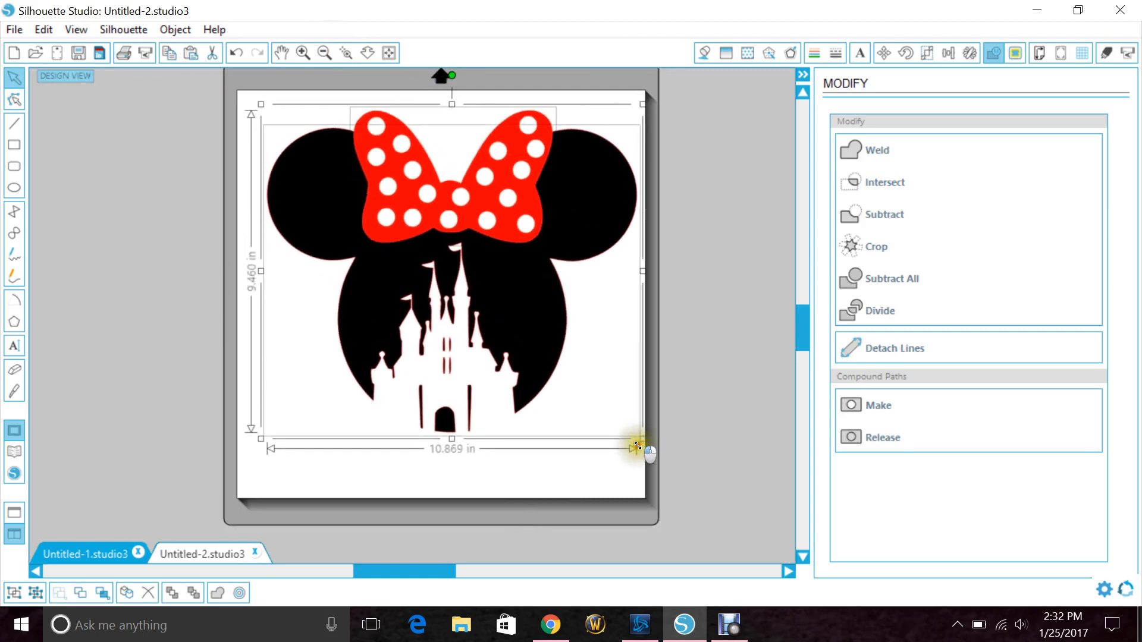